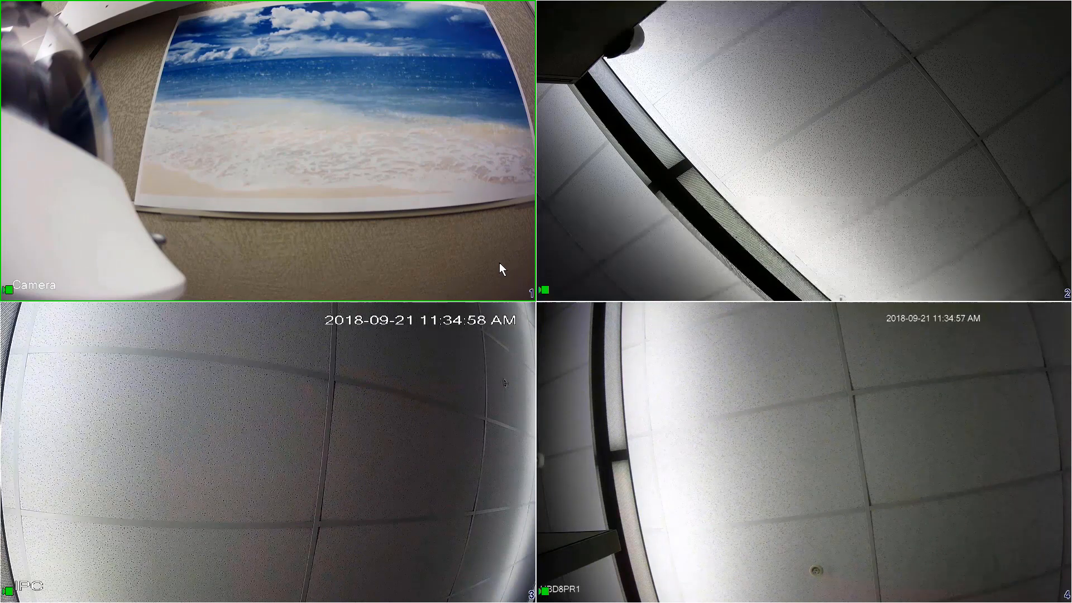
# Step: Bring up the Main Menu from the live view shortcut menu
pyautogui.rightClick(499, 270)
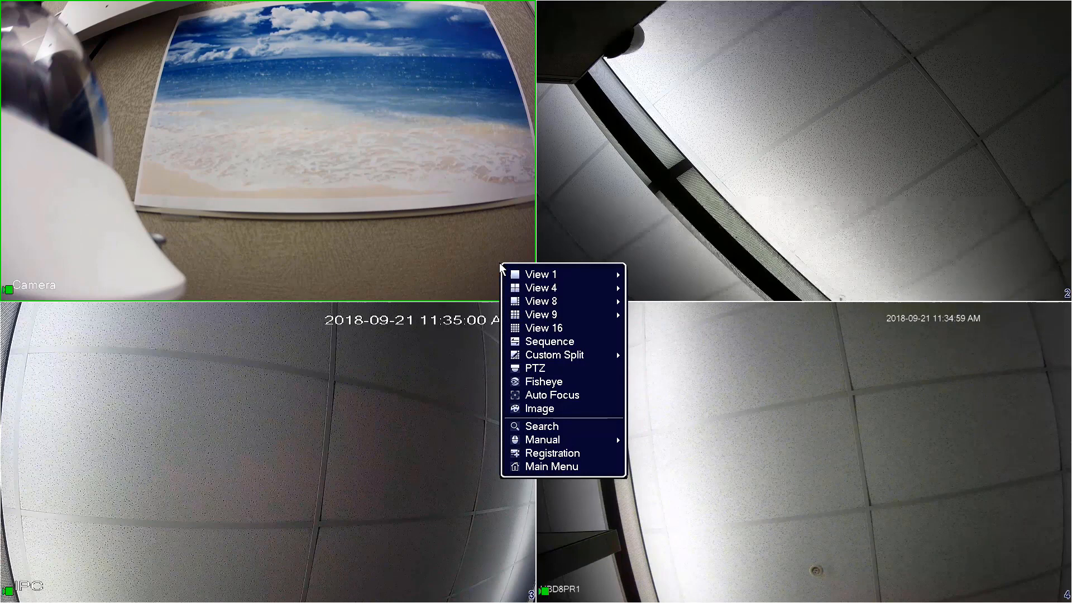
pyautogui.click(550, 466)
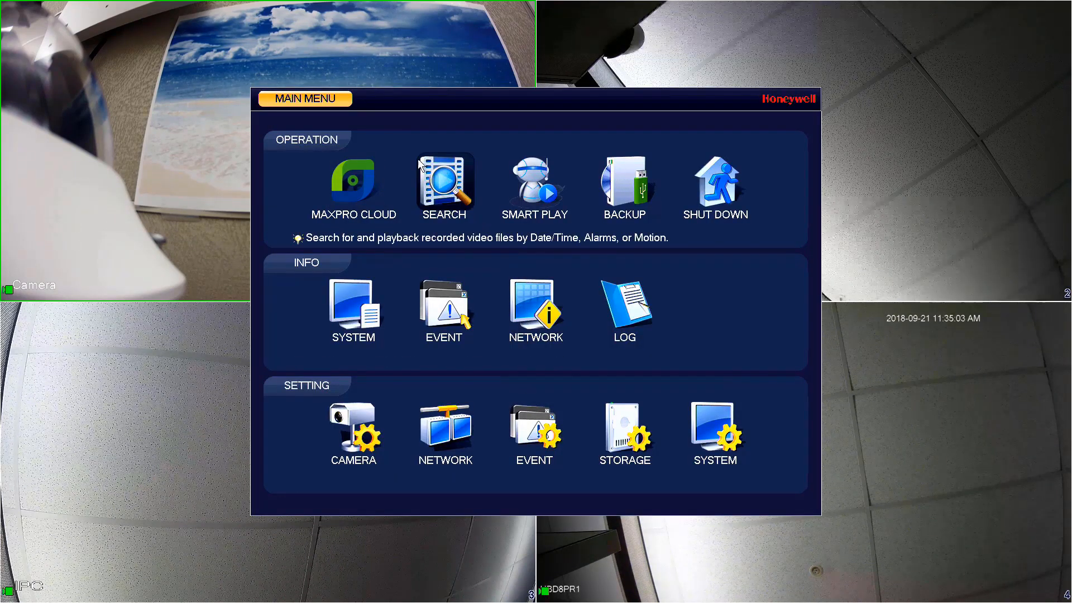
pyautogui.moveTo(297, 441)
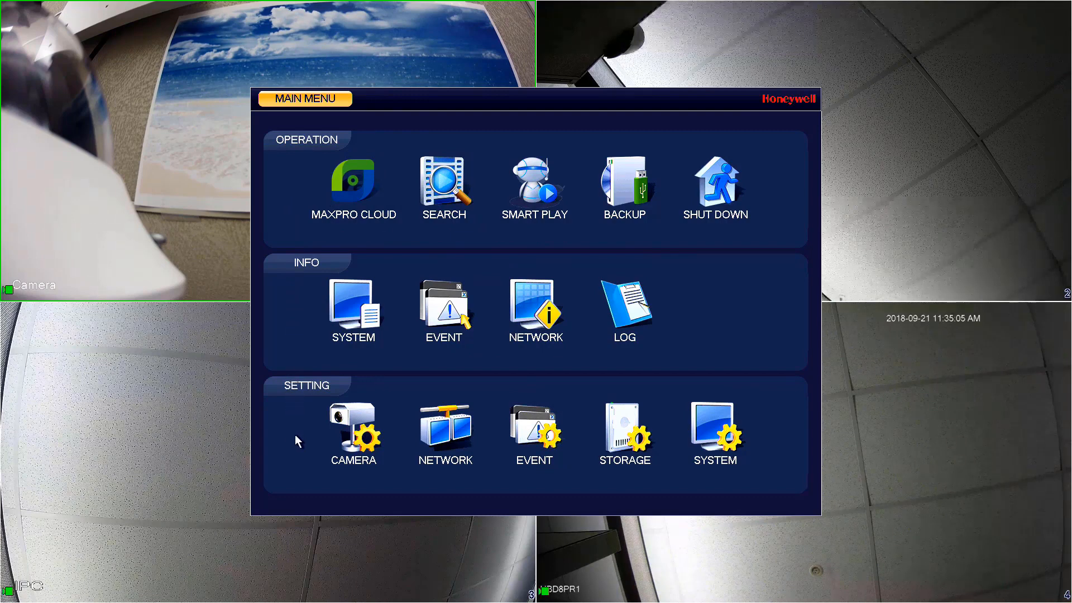
# Step: Go to Setting > System and select the Display page
pyautogui.click(714, 431)
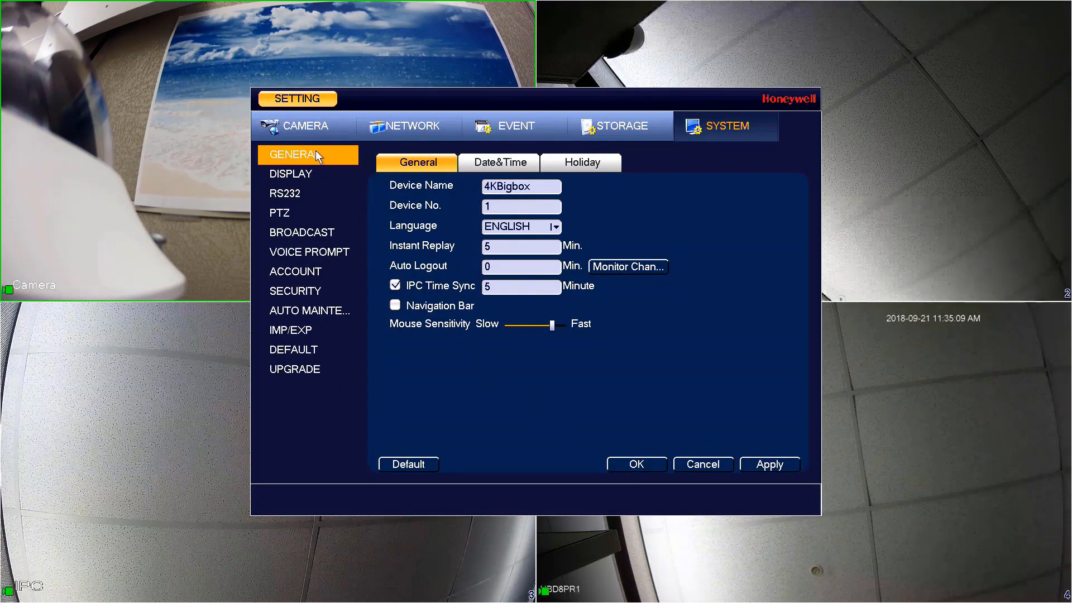
pyautogui.moveTo(308, 272)
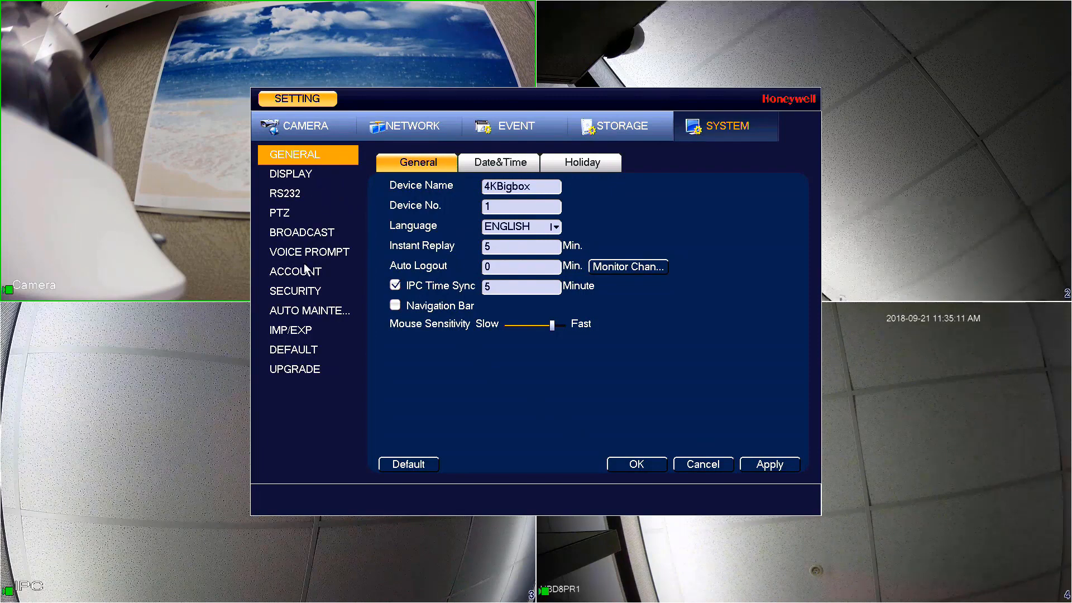
pyautogui.moveTo(310, 310)
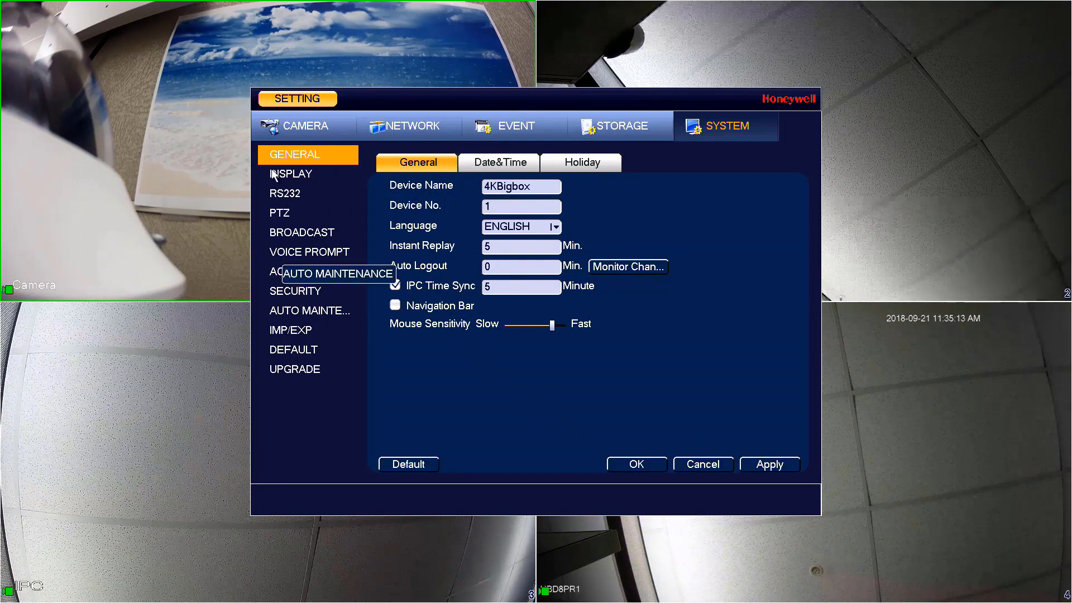
pyautogui.click(291, 174)
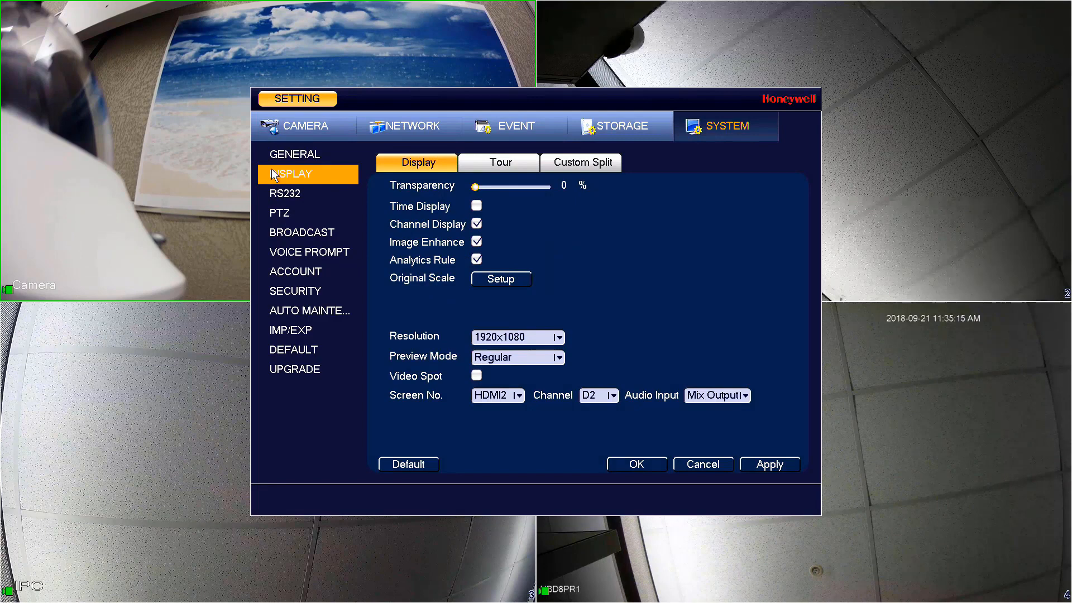
pyautogui.moveTo(327, 172)
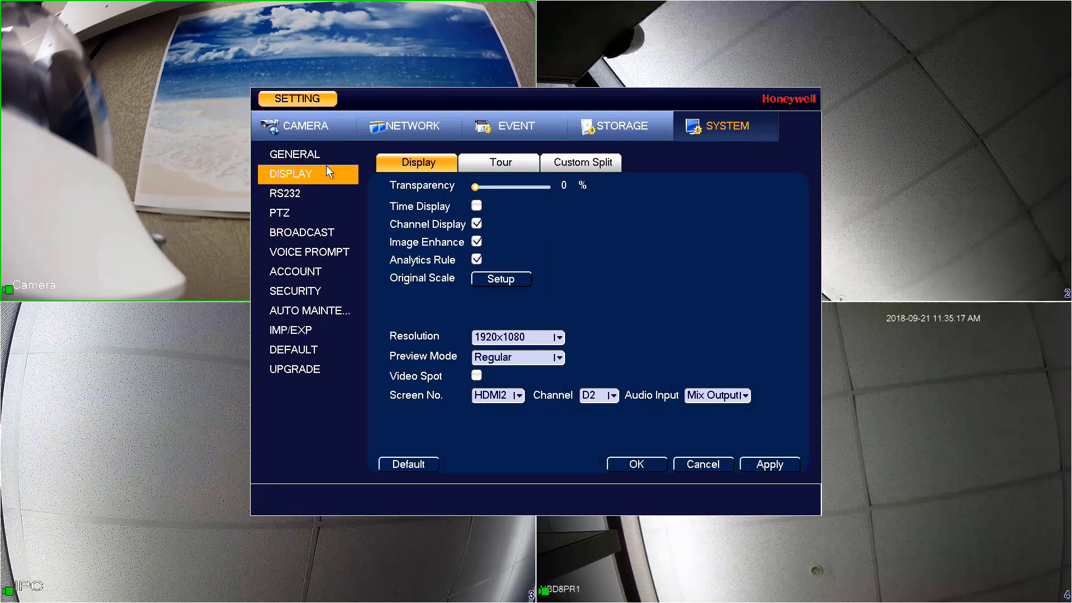
# Step: On the Tour tab set Window Split to View 16, giving one group of channels 1–16
pyautogui.click(498, 162)
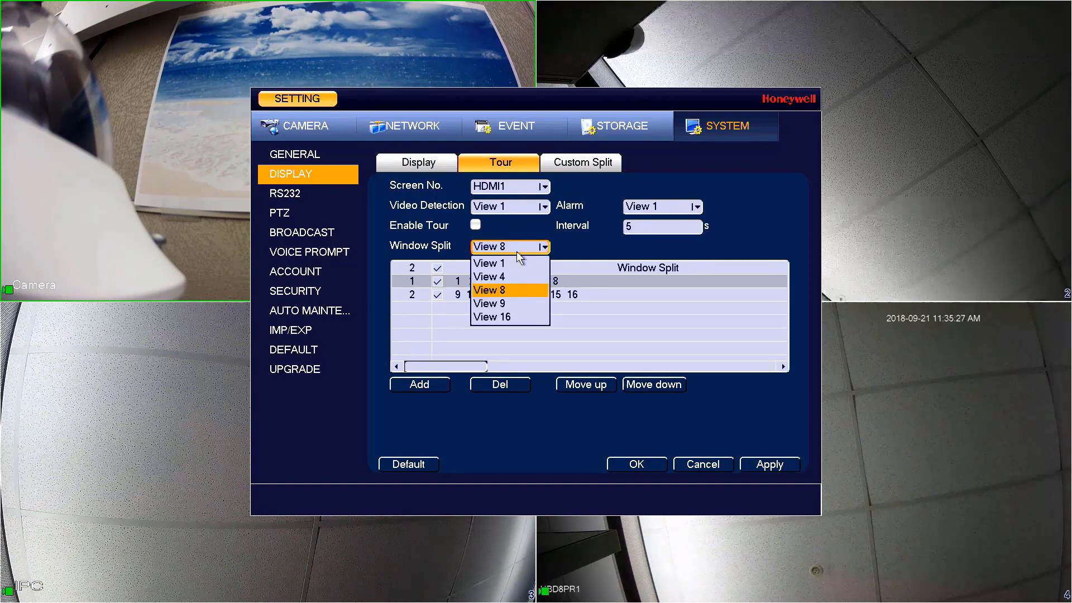
pyautogui.moveTo(509, 330)
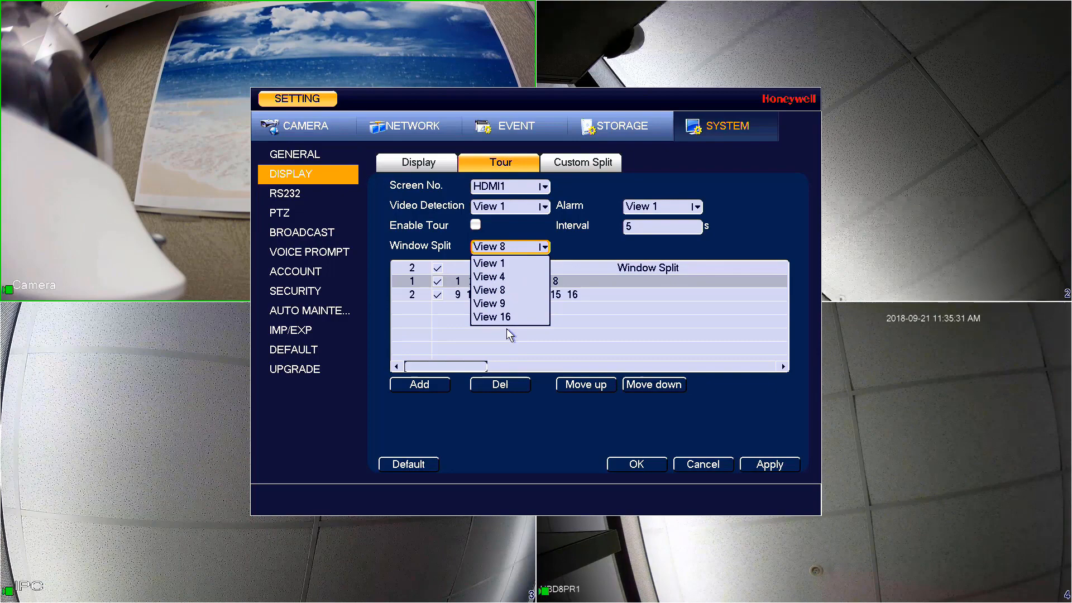
pyautogui.click(491, 316)
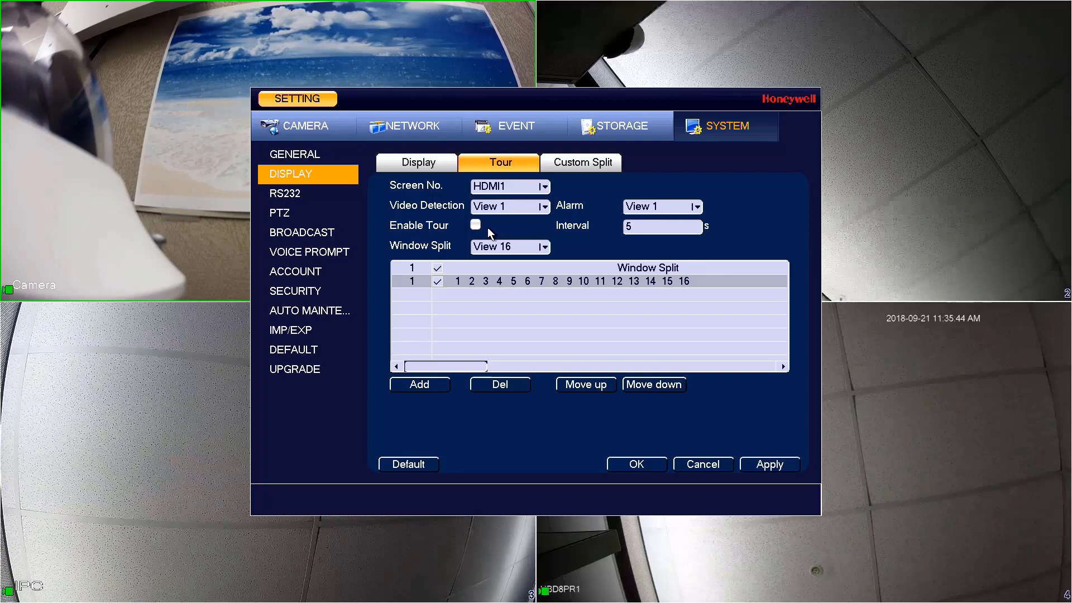
# Step: Select HDMI1 as the screen and try View 4 then View 8 window splits for its tour
pyautogui.click(506, 187)
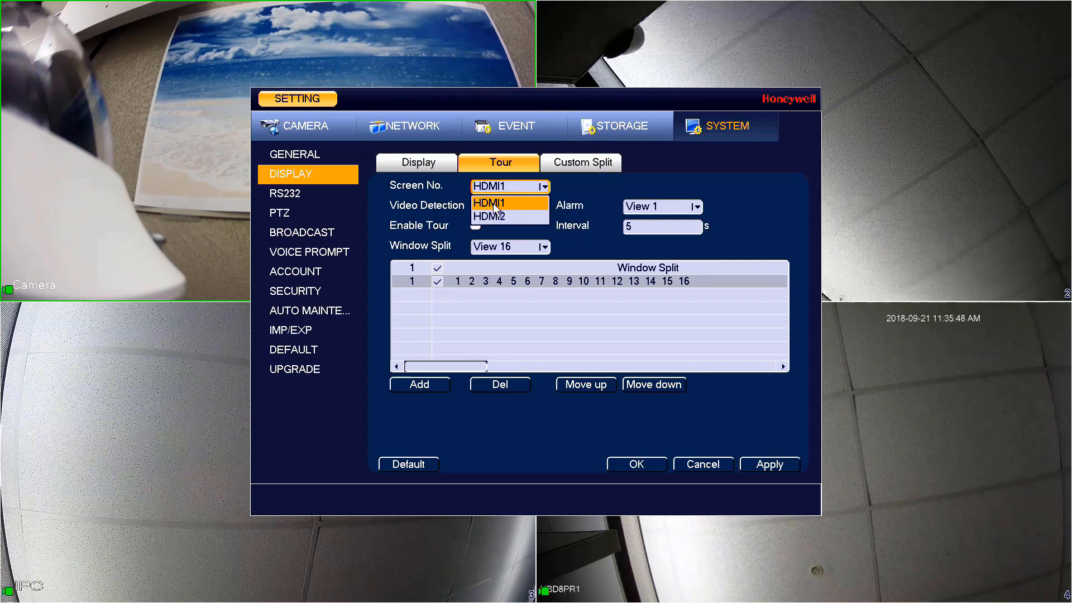
pyautogui.click(490, 203)
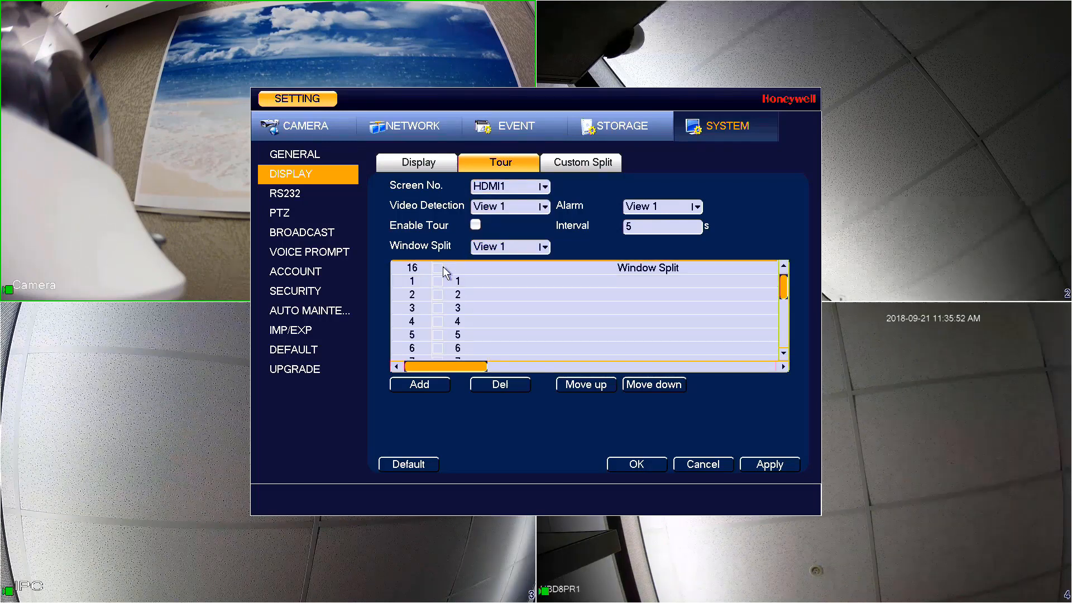
pyautogui.click(509, 245)
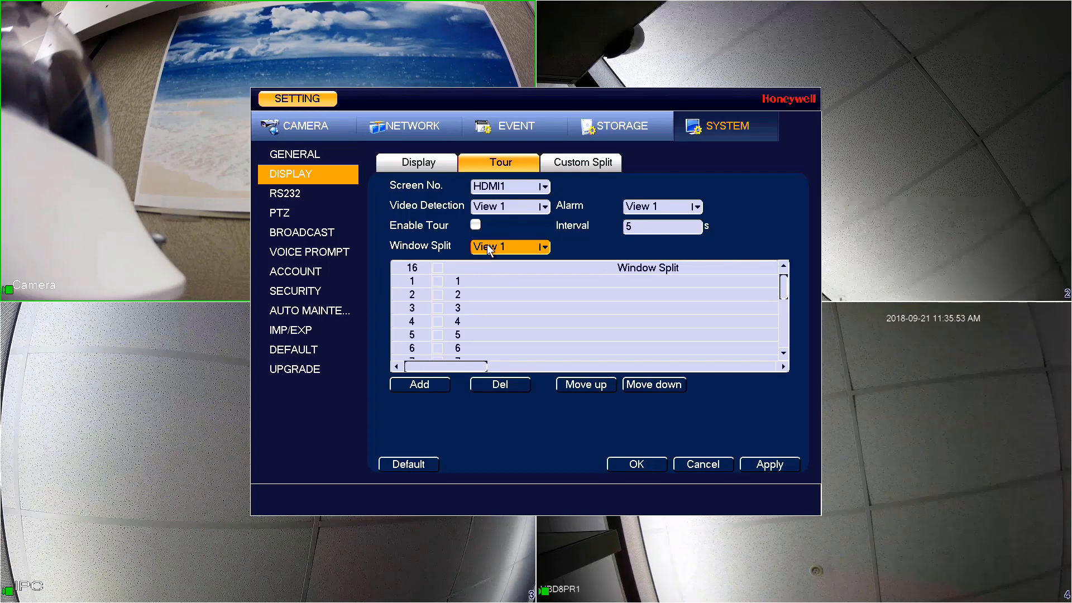
pyautogui.click(509, 246)
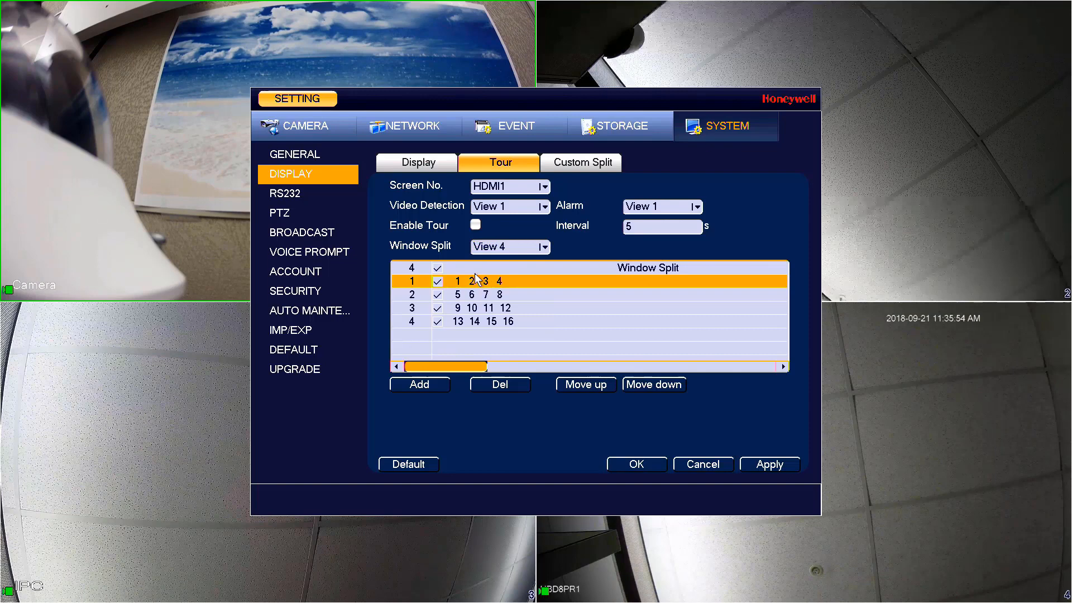
pyautogui.click(545, 246)
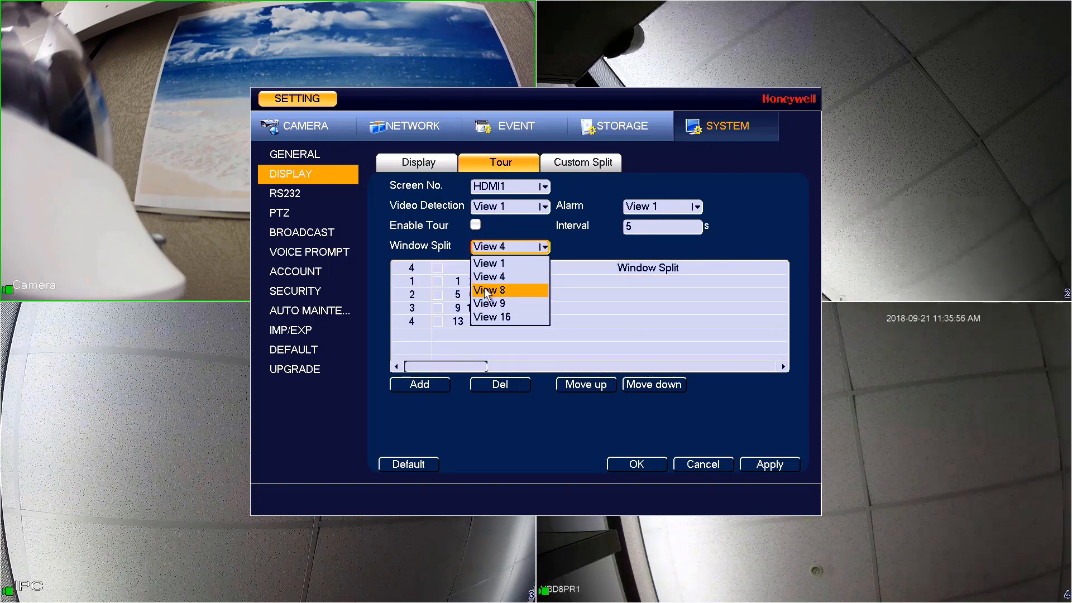
pyautogui.click(489, 302)
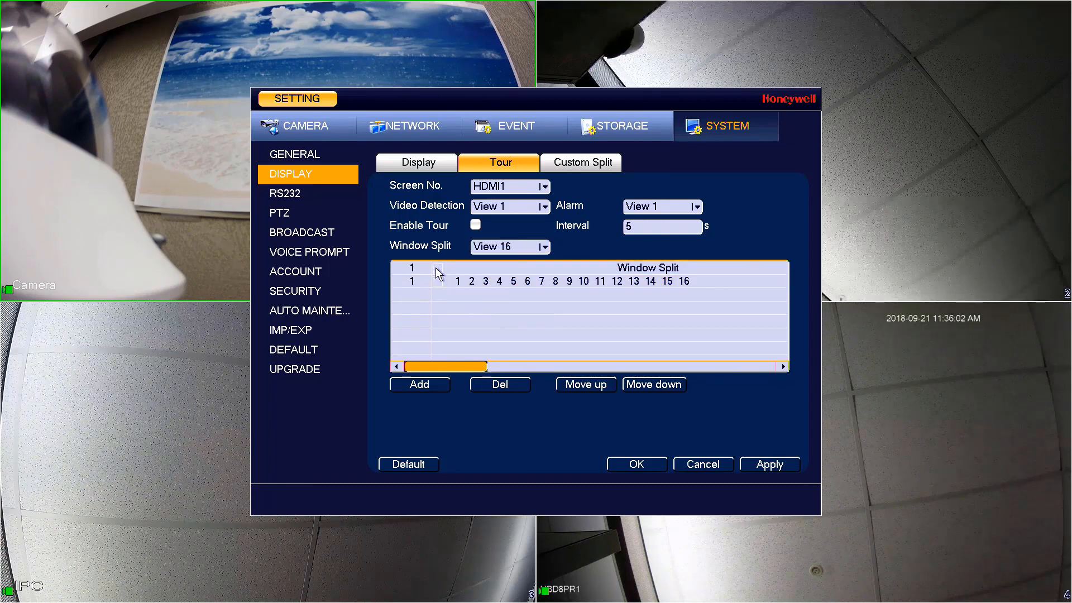
pyautogui.moveTo(493, 267)
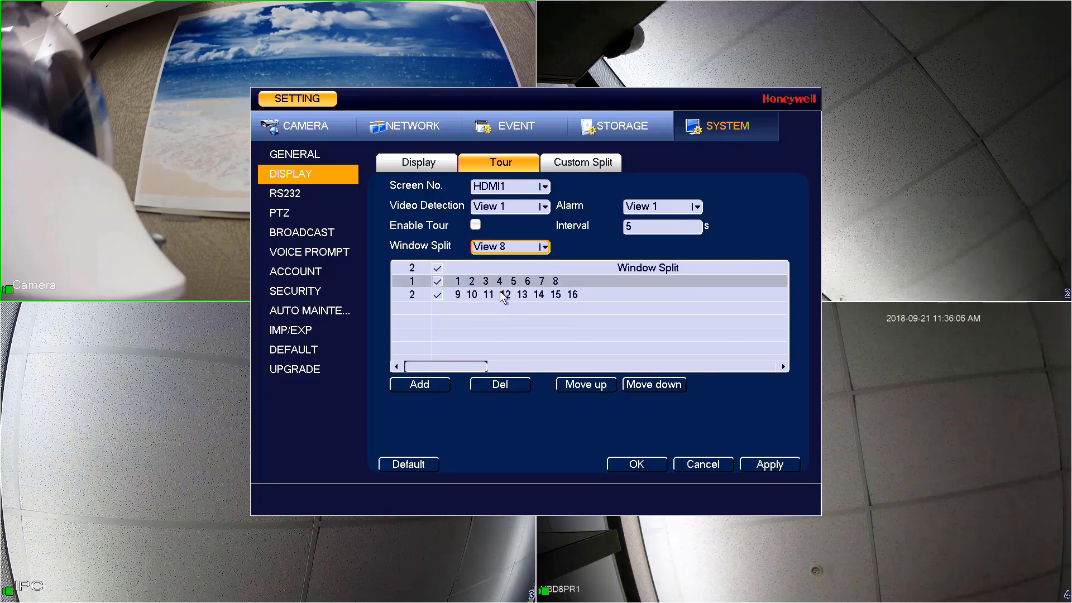
# Step: Leave only the channels 1–8 group checked and enable touring for HDMI1
pyautogui.click(499, 280)
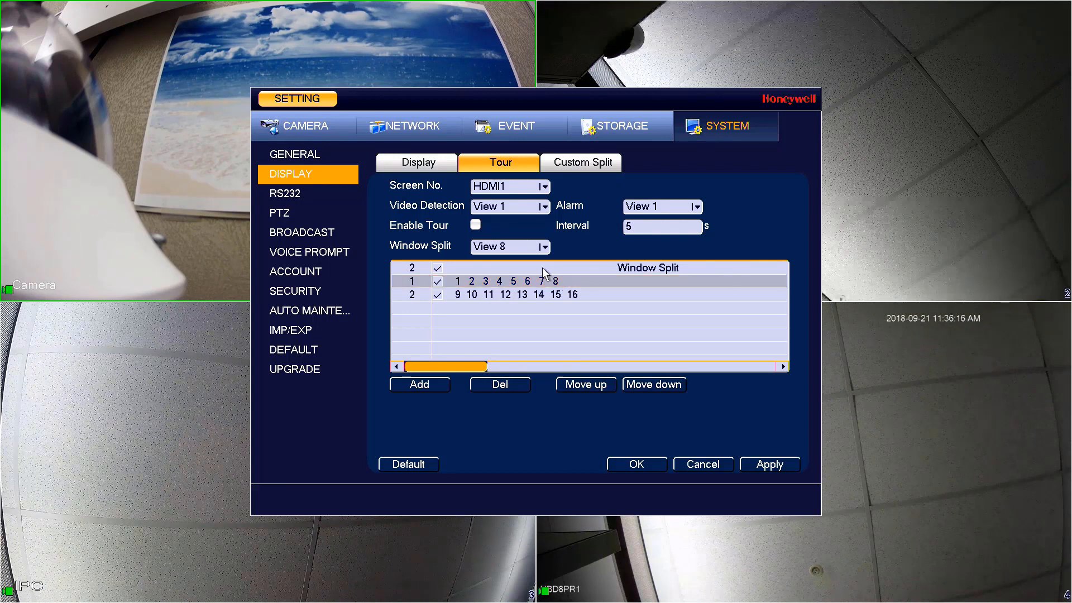
pyautogui.click(513, 294)
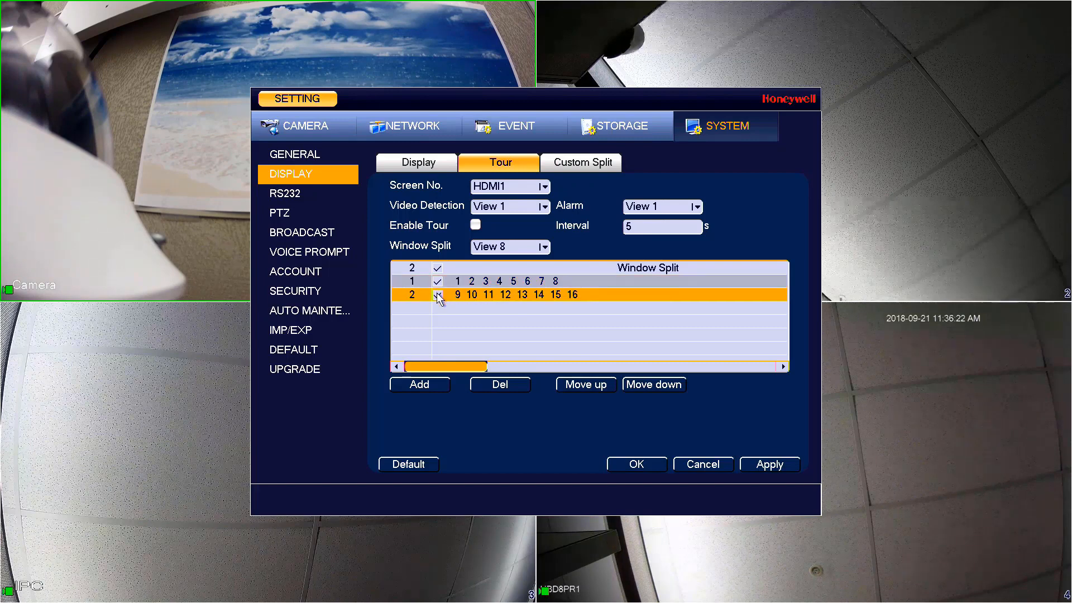
pyautogui.click(438, 267)
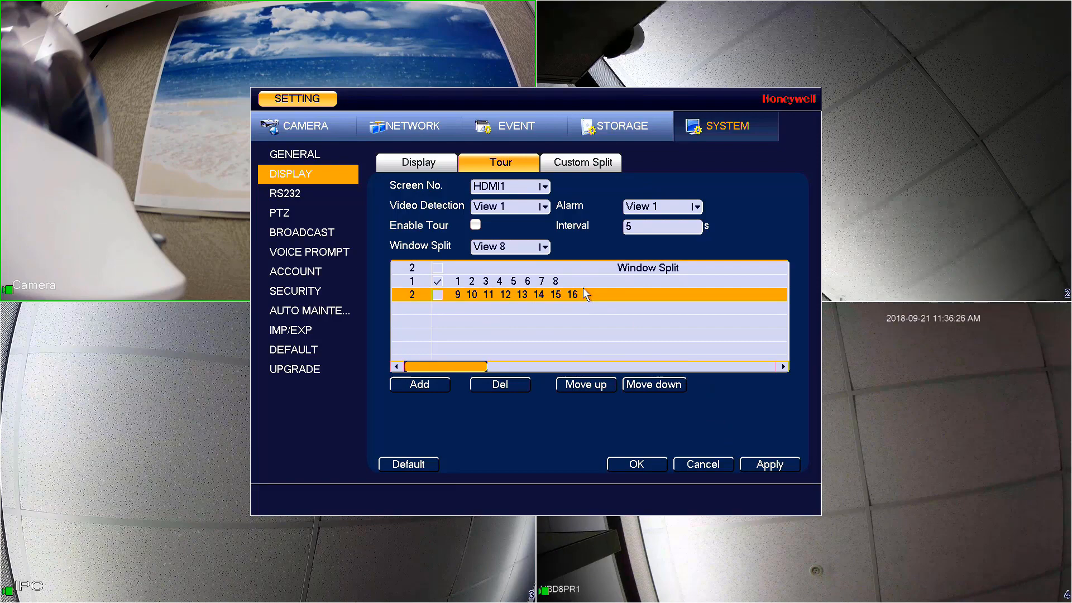
pyautogui.click(476, 224)
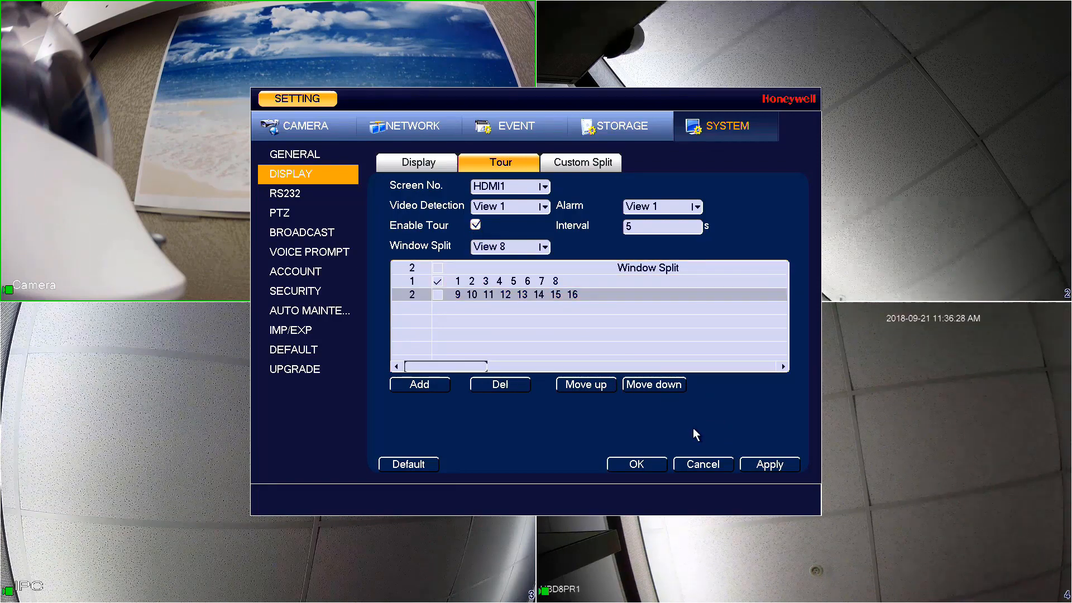
# Step: Apply the HDMI1 tour settings so live view shows eight cameras
pyautogui.click(770, 464)
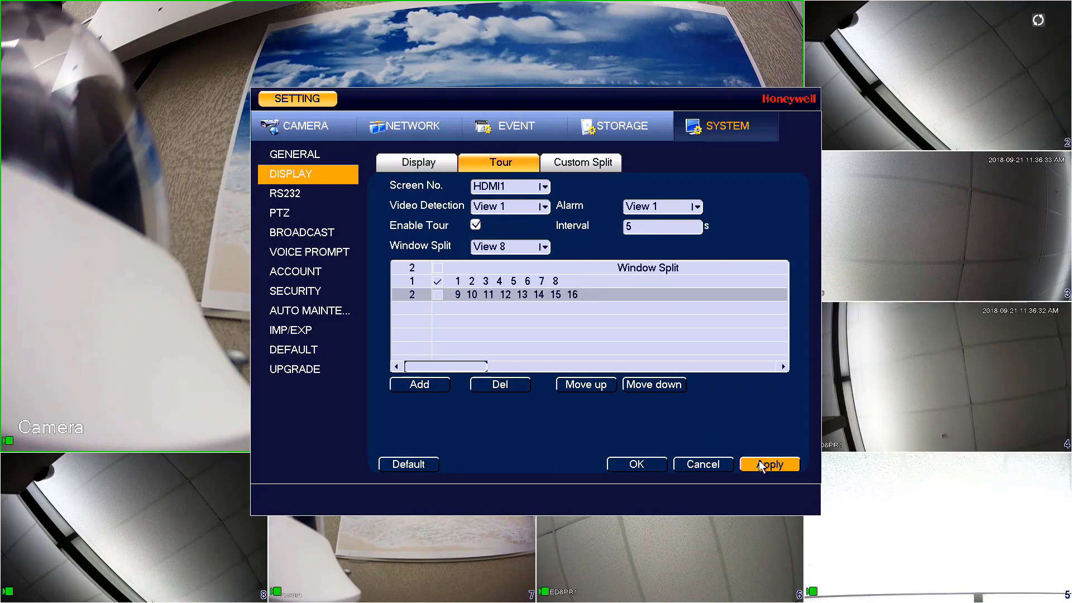
pyautogui.click(768, 464)
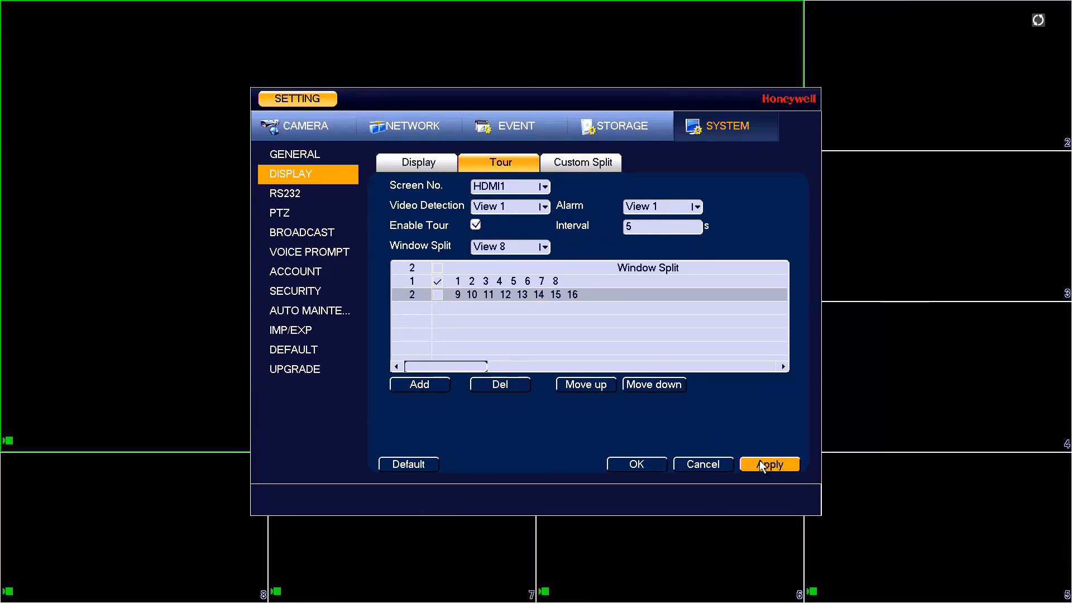
pyautogui.click(768, 463)
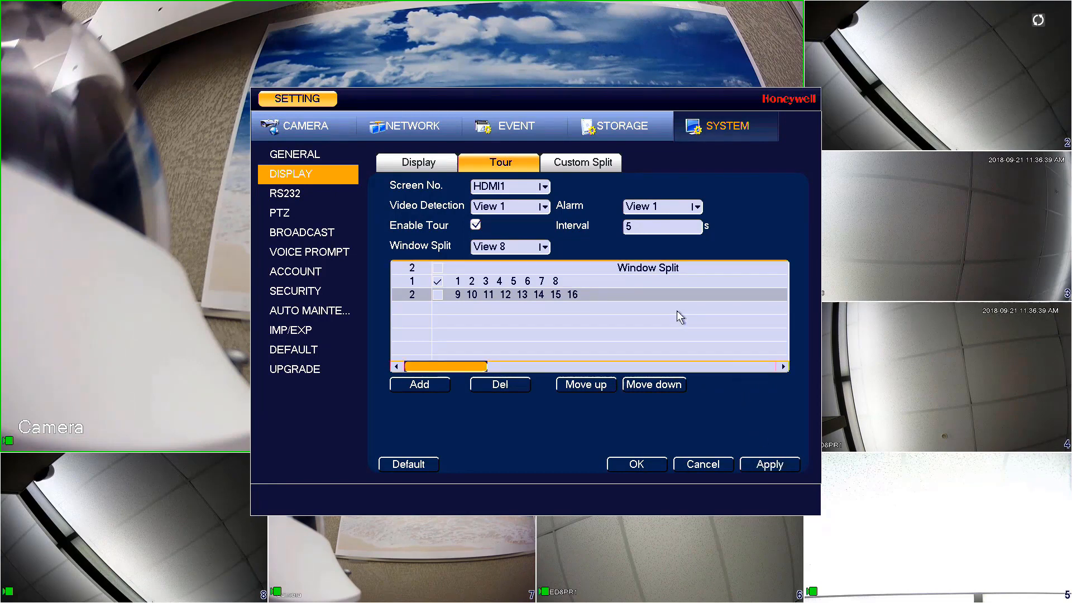
# Step: Select HDMI2 as the screen and set its Window Split to View 8
pyautogui.click(544, 187)
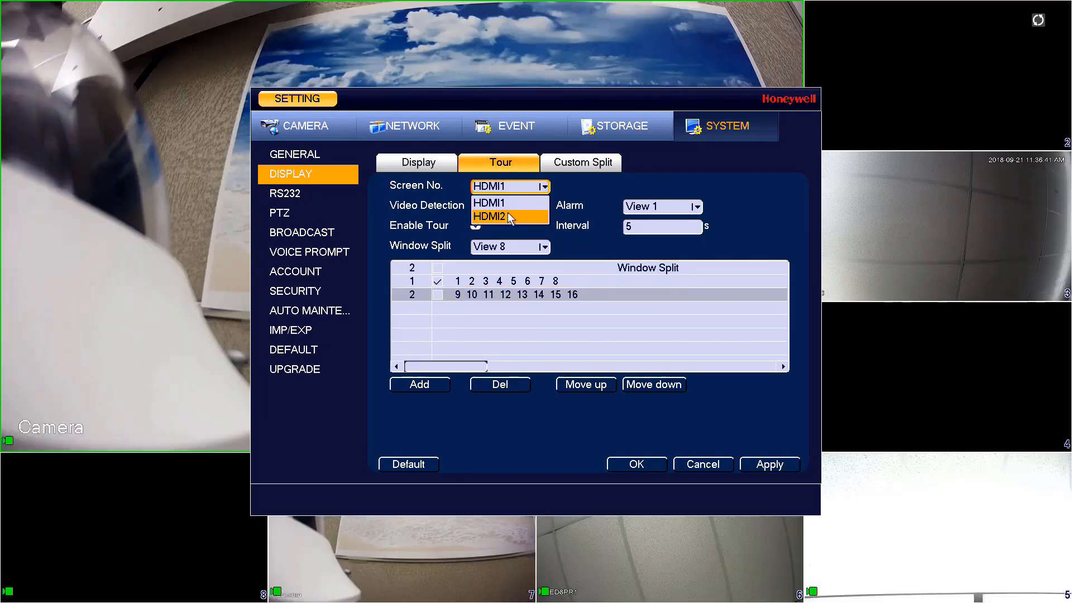
pyautogui.click(489, 216)
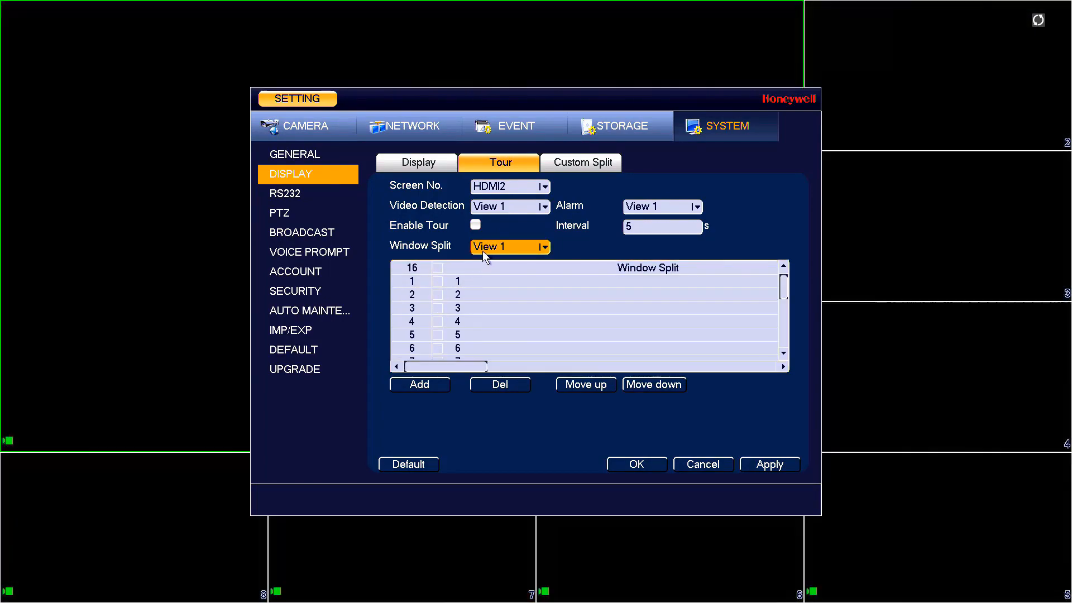
pyautogui.click(506, 246)
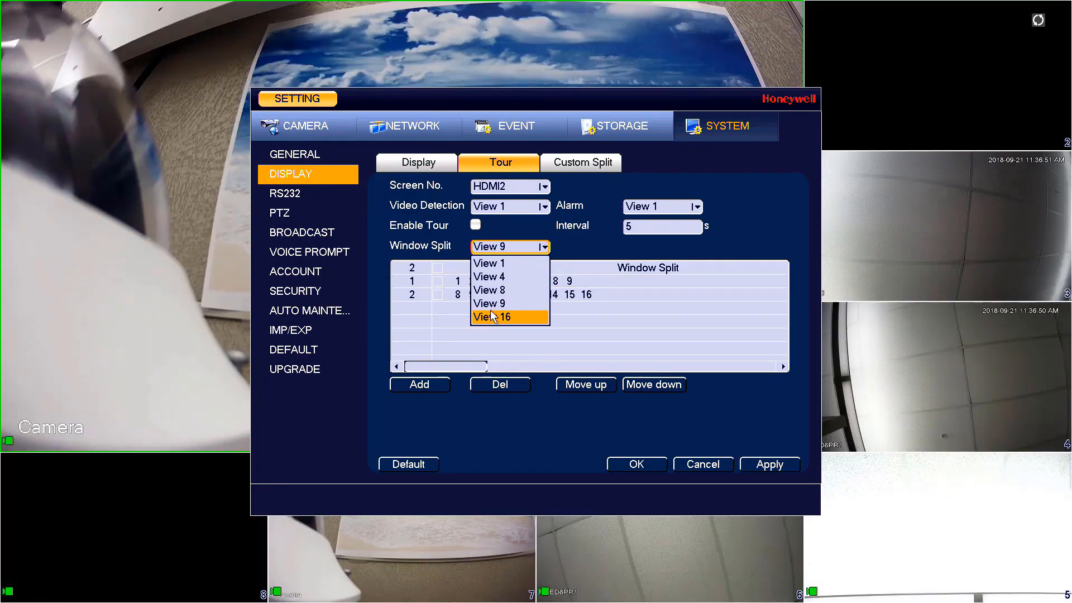
pyautogui.click(493, 316)
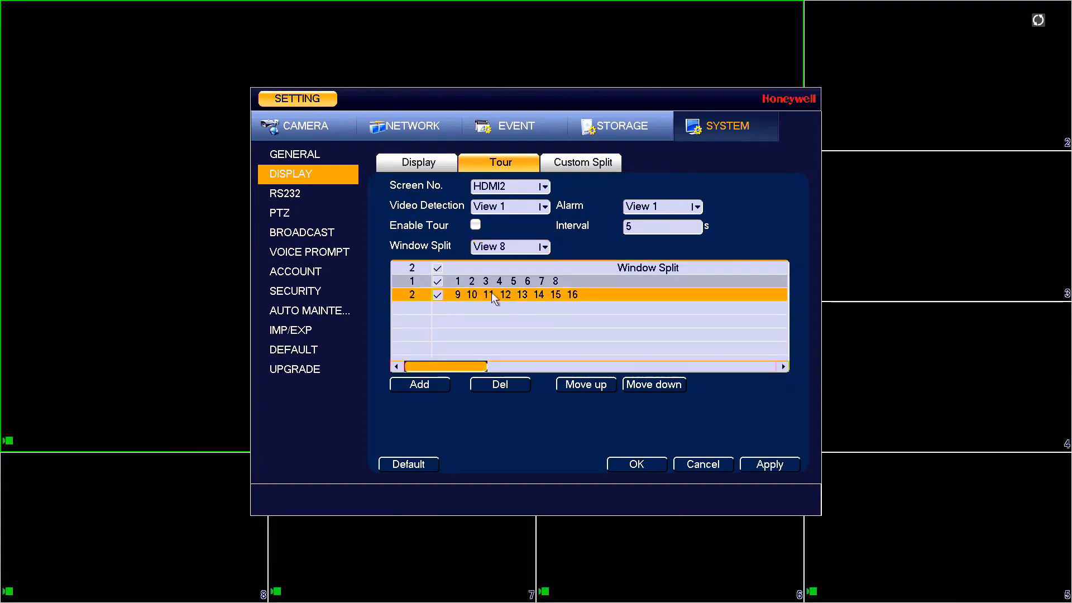
# Step: Uncheck the channels 1–8 group, enable touring for HDMI2 and confirm with OK
pyautogui.click(438, 281)
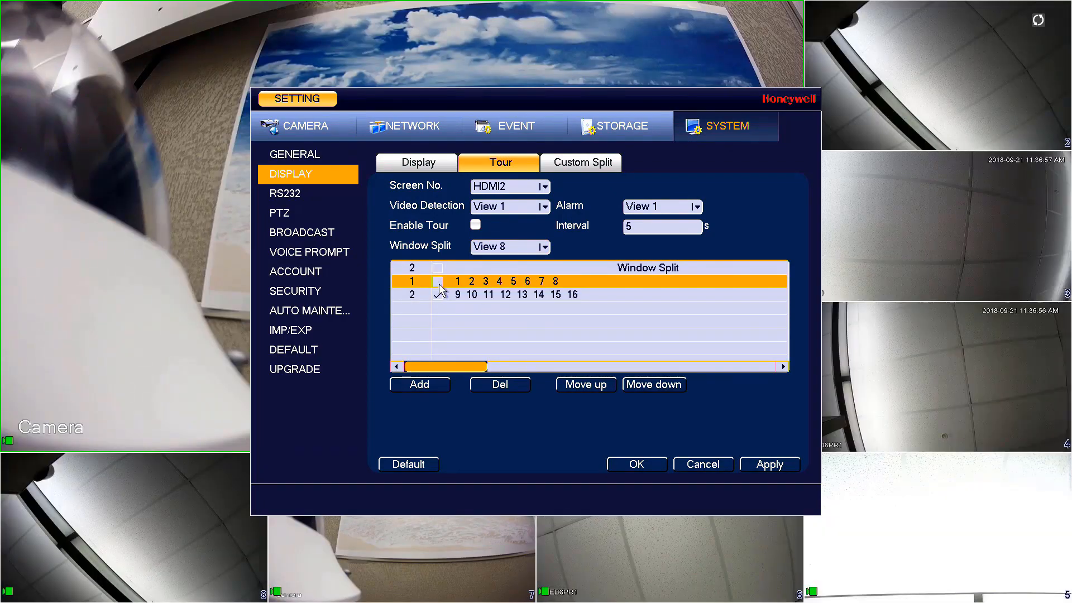
pyautogui.click(476, 224)
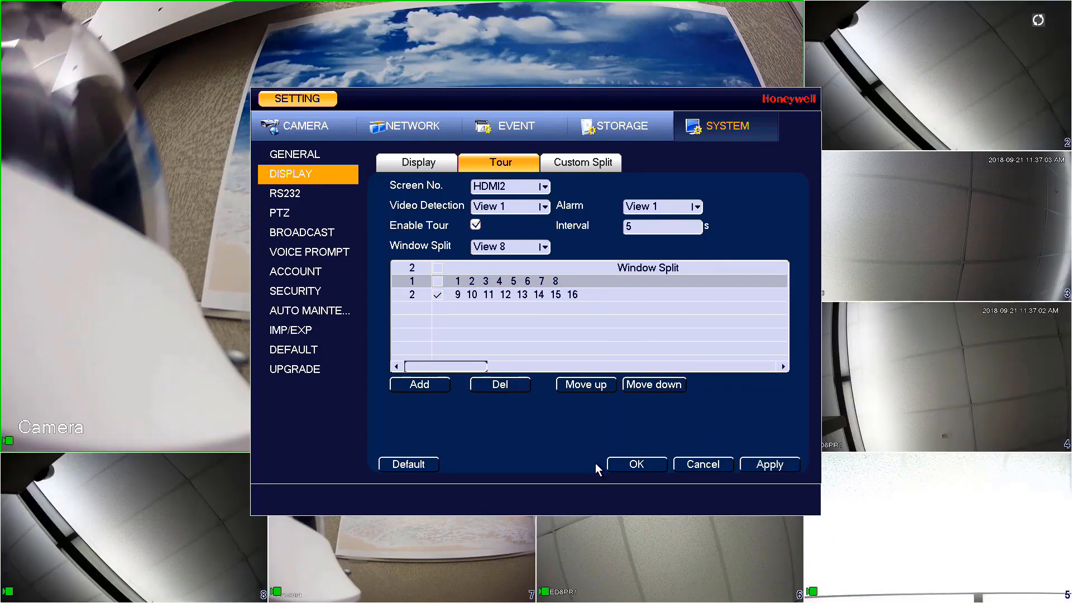
pyautogui.click(635, 465)
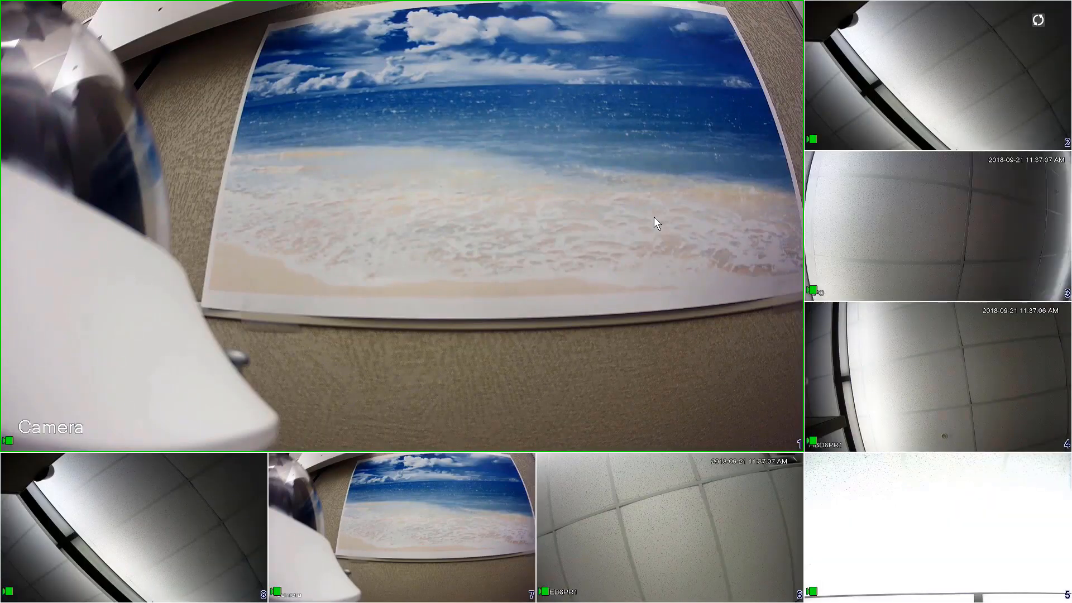